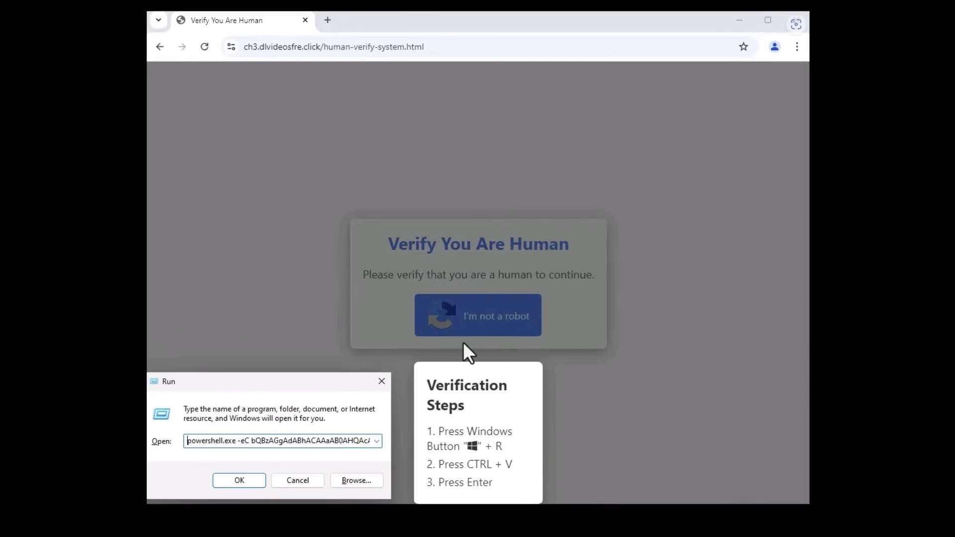
pyautogui.moveTo(465, 401)
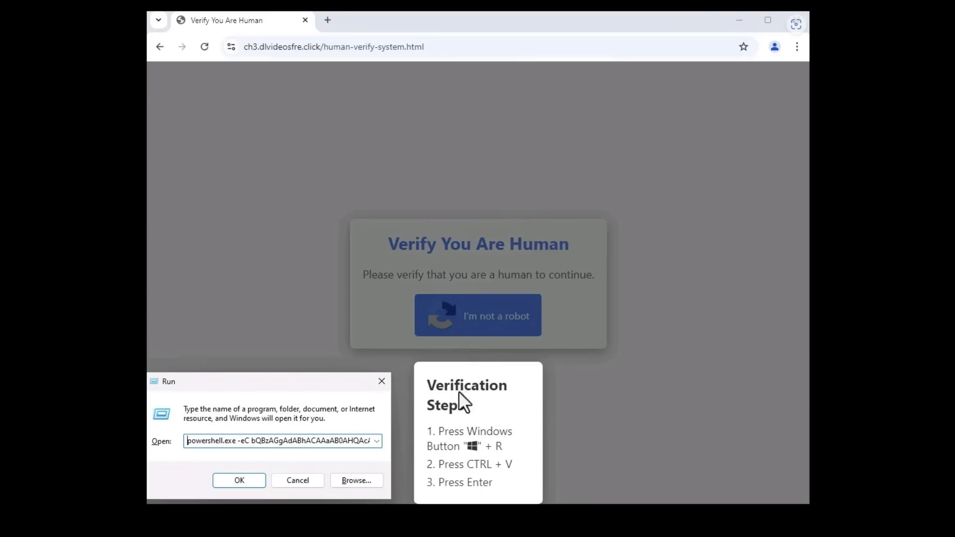
pyautogui.moveTo(451, 439)
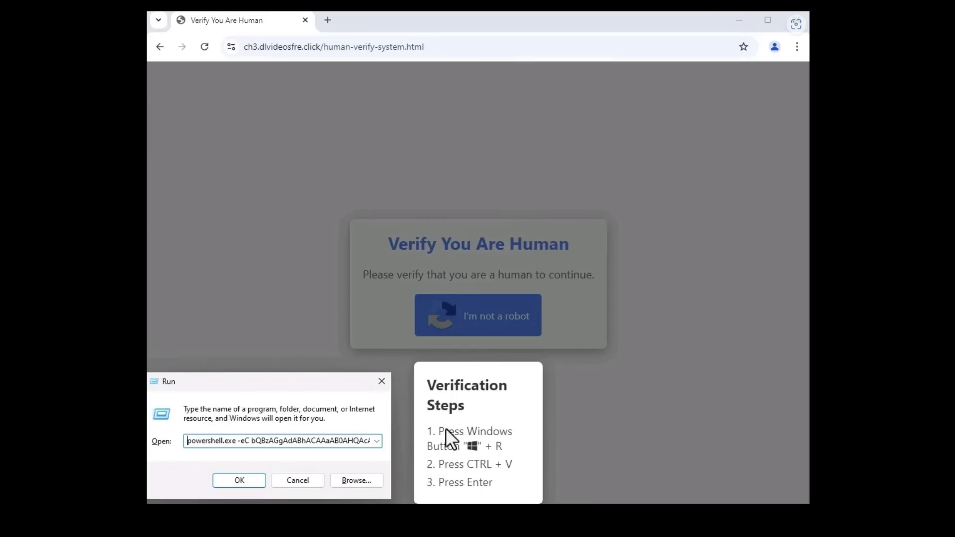
pyautogui.moveTo(356, 485)
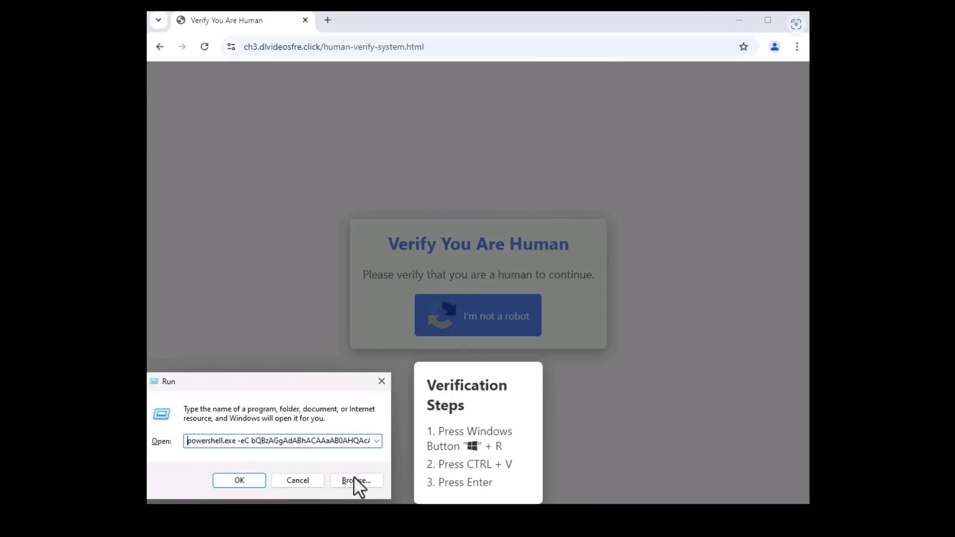
pyautogui.moveTo(295, 450)
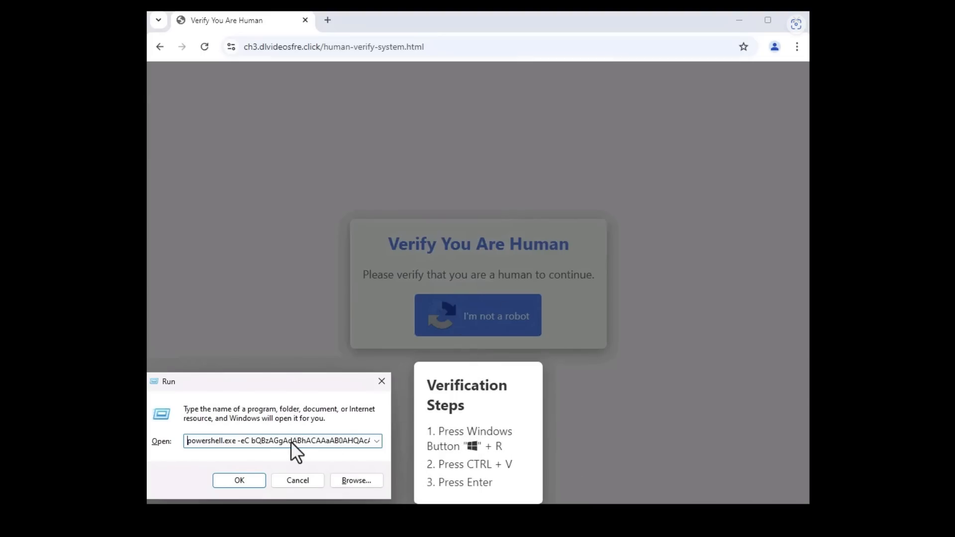
pyautogui.moveTo(258, 458)
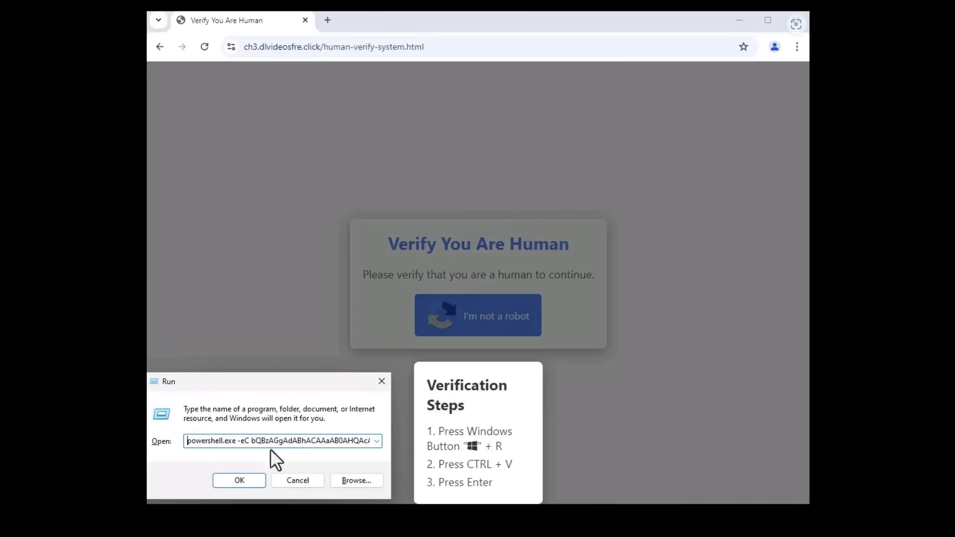
pyautogui.moveTo(315, 455)
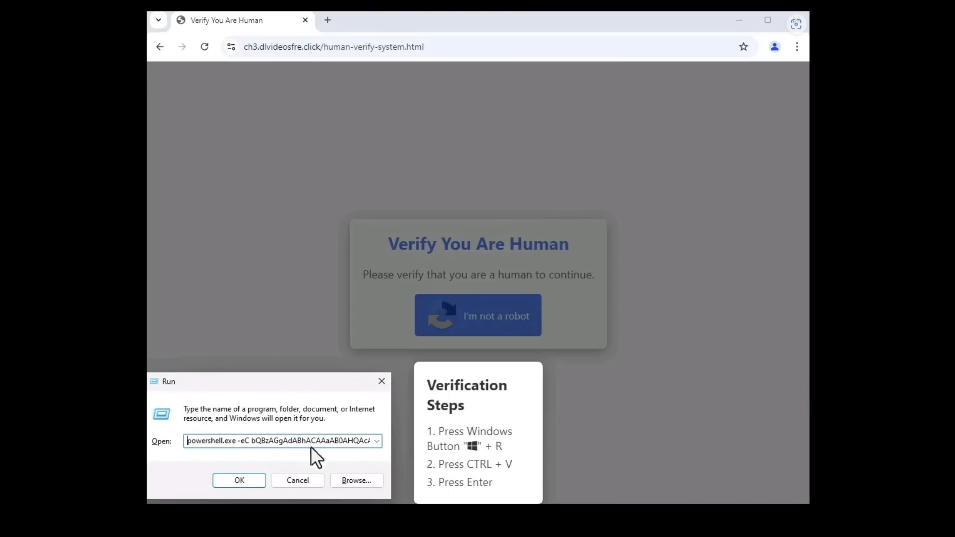
pyautogui.moveTo(198, 450)
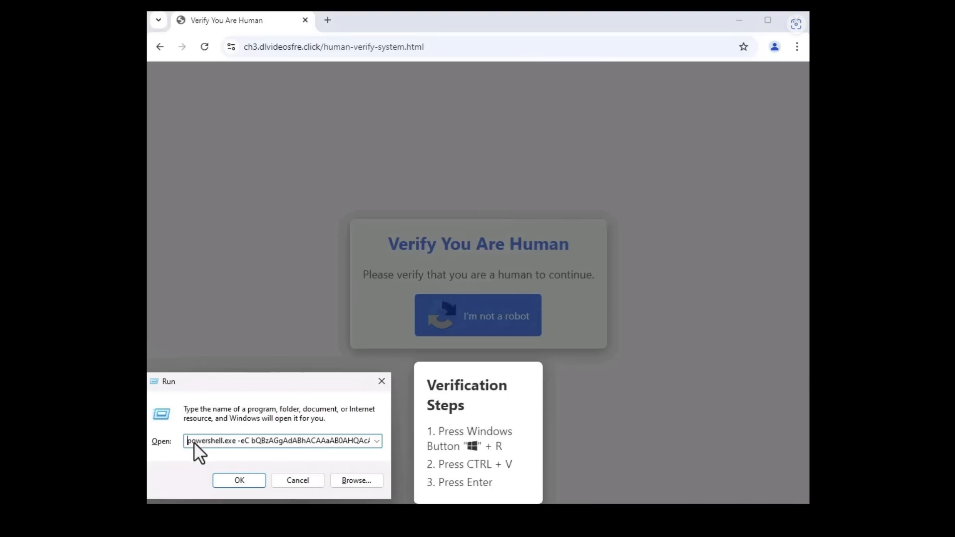
pyautogui.moveTo(310, 459)
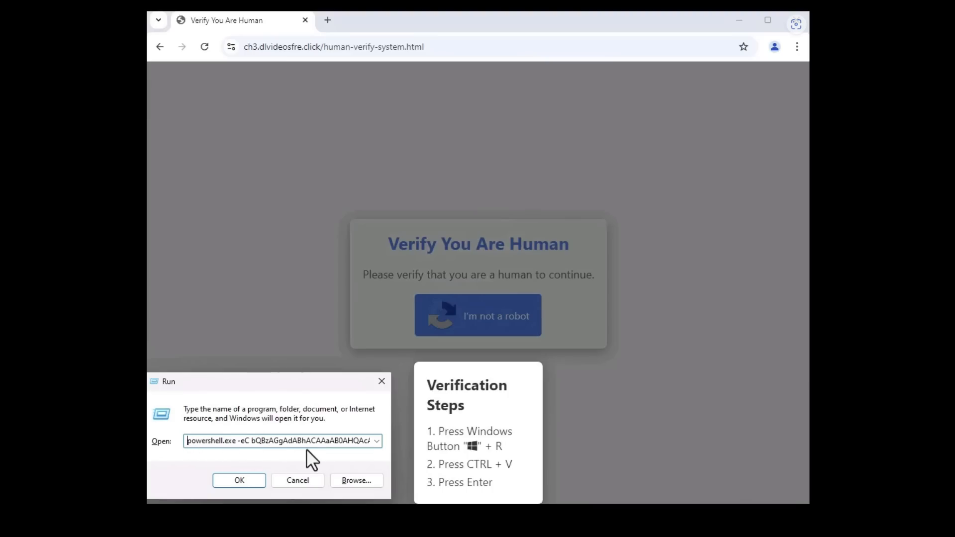
pyautogui.moveTo(301, 441)
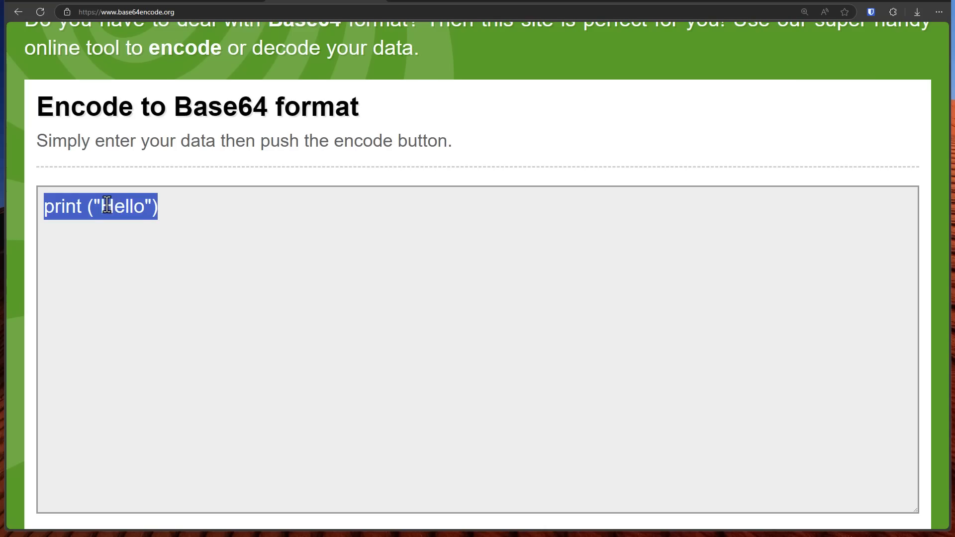
# Select the print ("Hello") input text and encode it to Base64 in the output area.
pyautogui.doubleClick(121, 207)
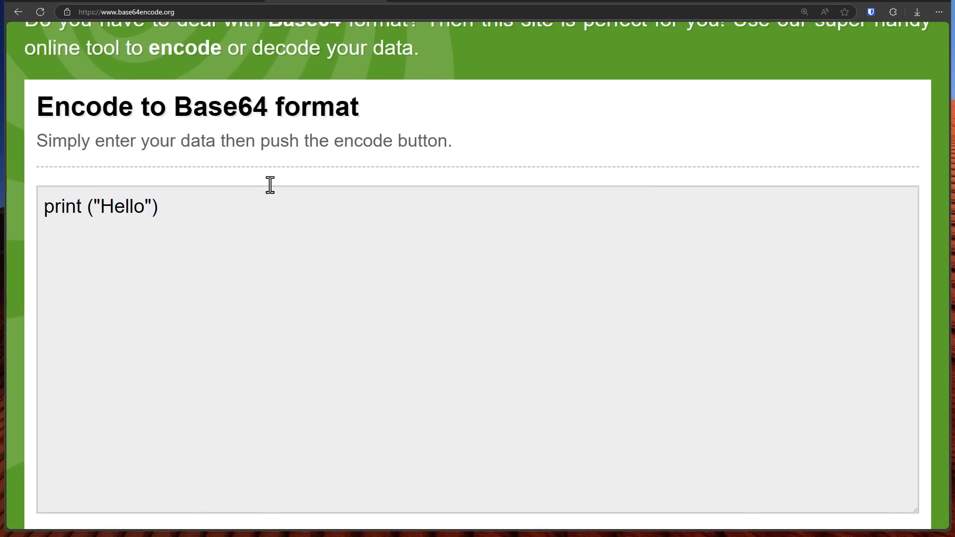
pyautogui.click(138, 170)
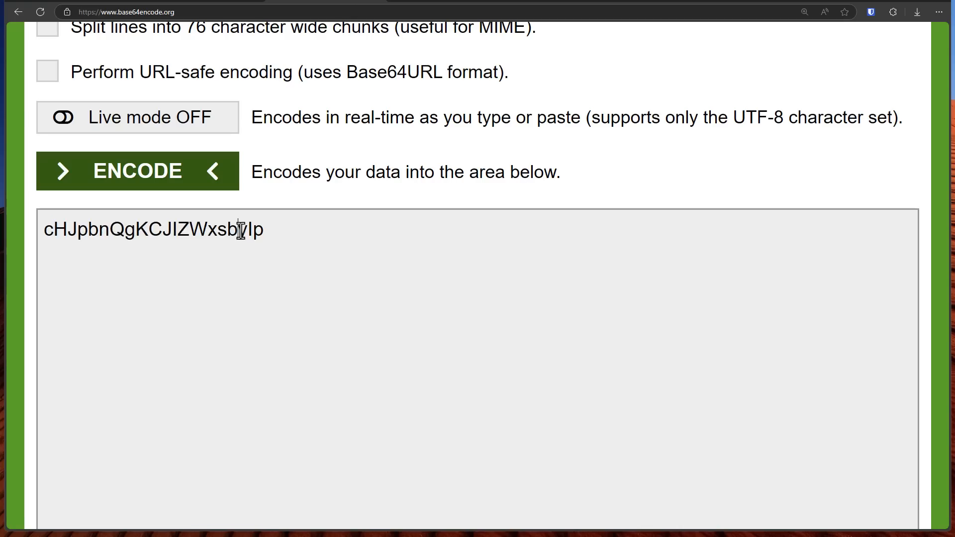
pyautogui.scroll(3)
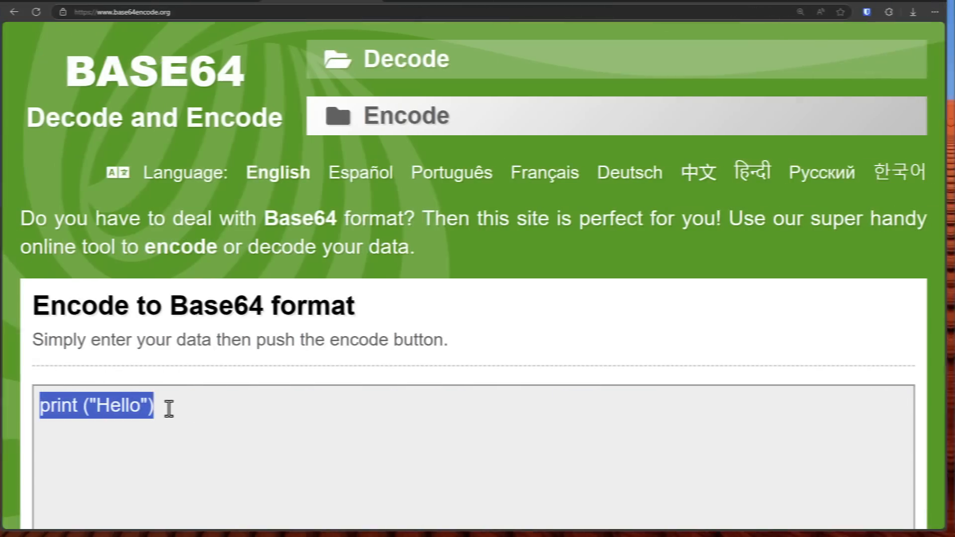
pyautogui.write('012')
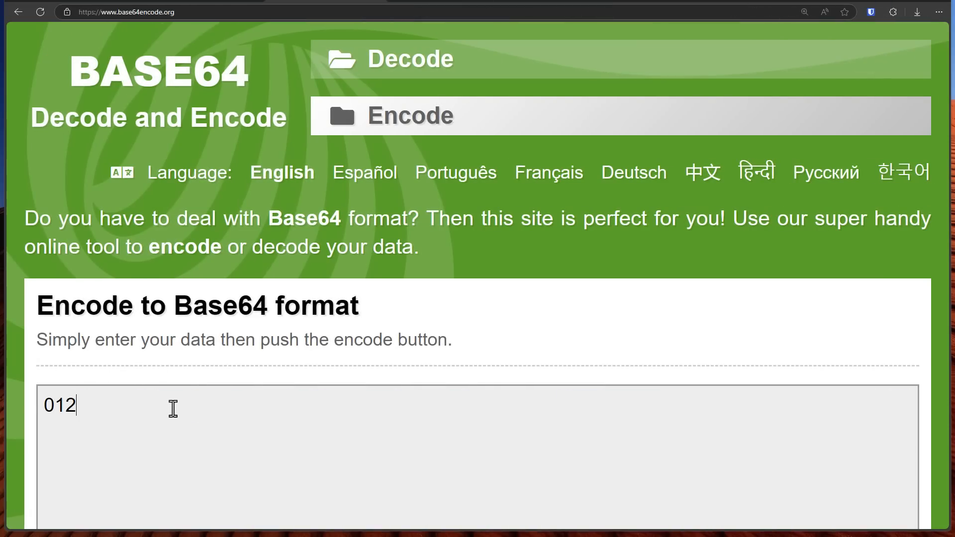
pyautogui.write('34567')
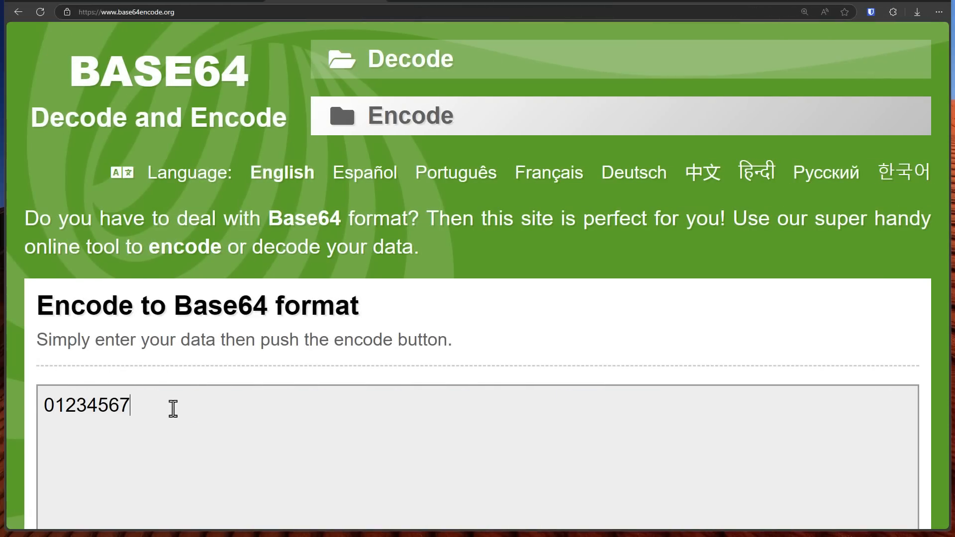
pyautogui.write('89')
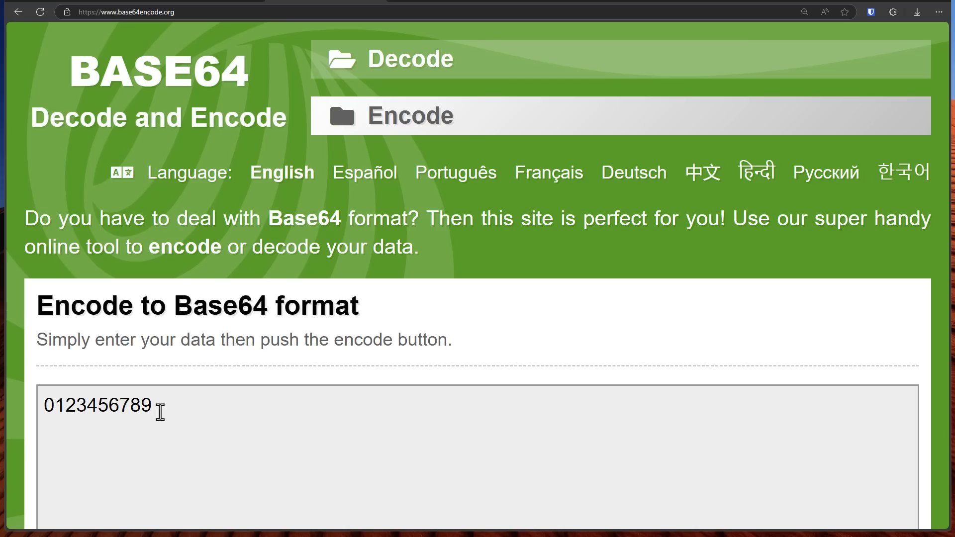
pyautogui.write('10')
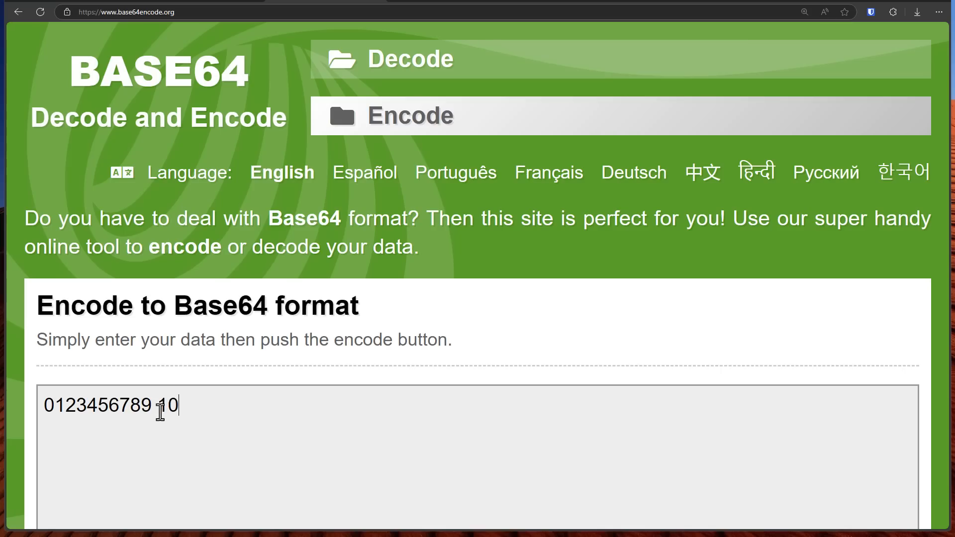
pyautogui.write('1')
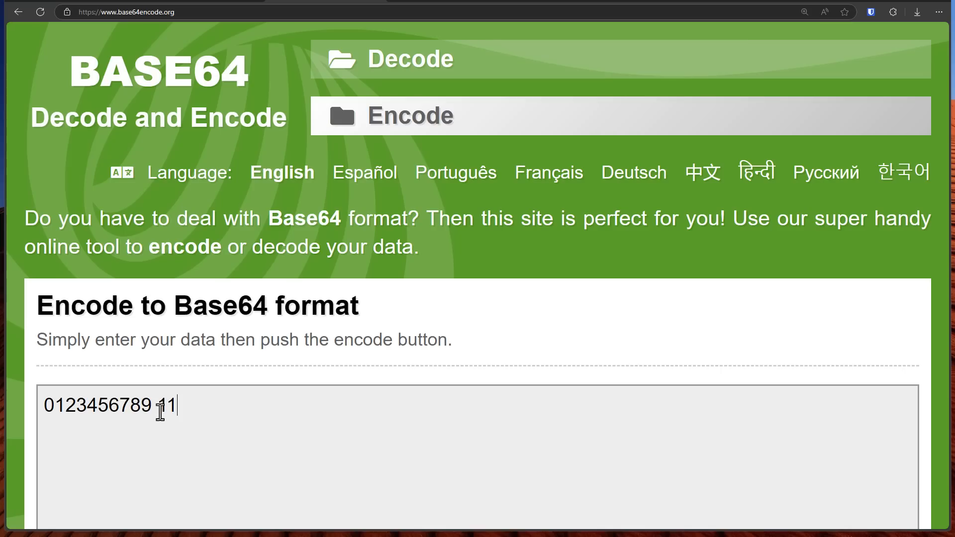
pyautogui.press('Backspace')
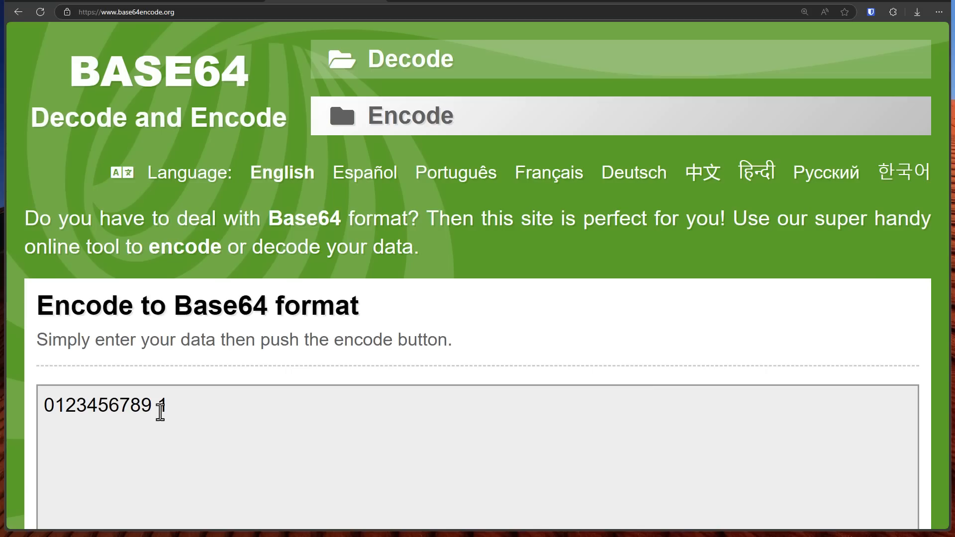
pyautogui.write('0')
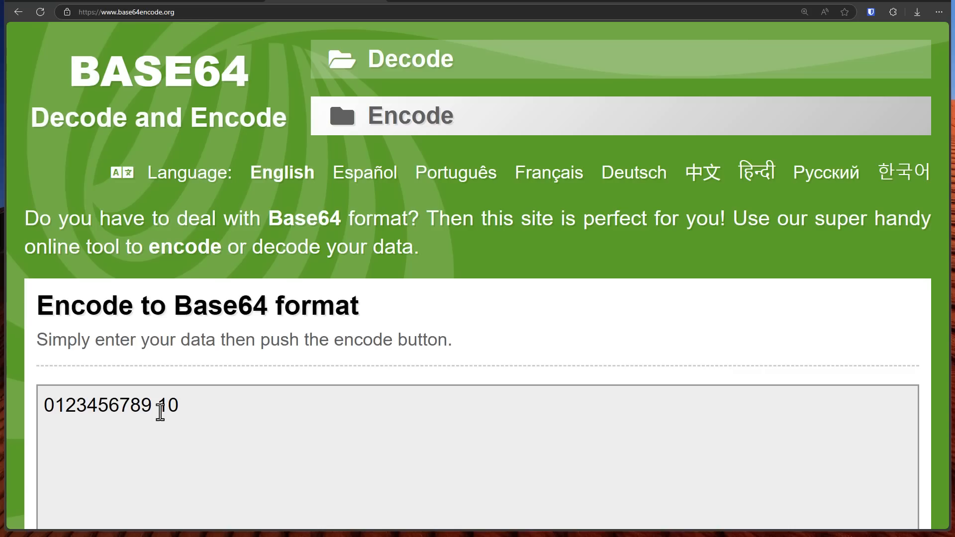
# Add the next row of digits 01 10 11 beneath it.
pyautogui.write('01')
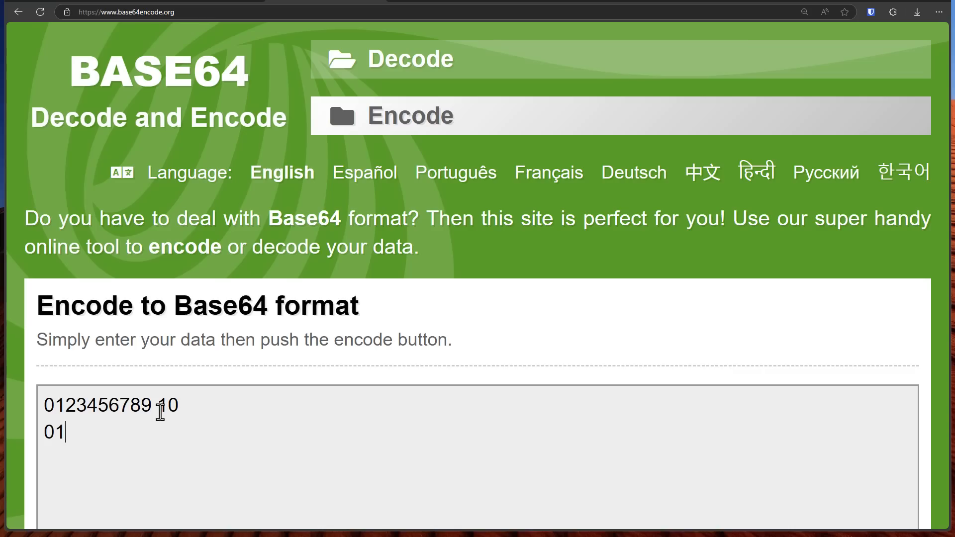
pyautogui.write('10 11')
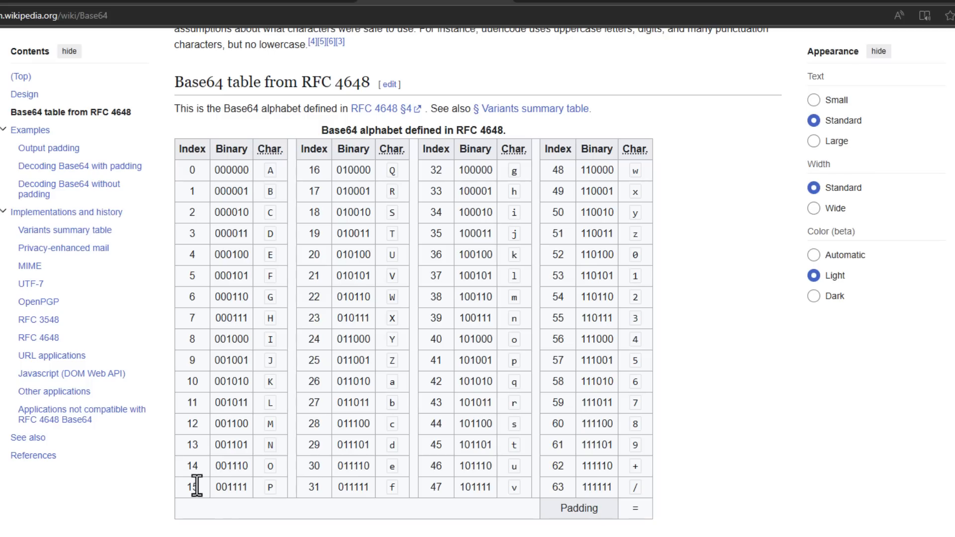
# Highlight the padding '=' character in Wikipedia's RFC 4648 Base64 alphabet table.
pyautogui.doubleClick(271, 170)
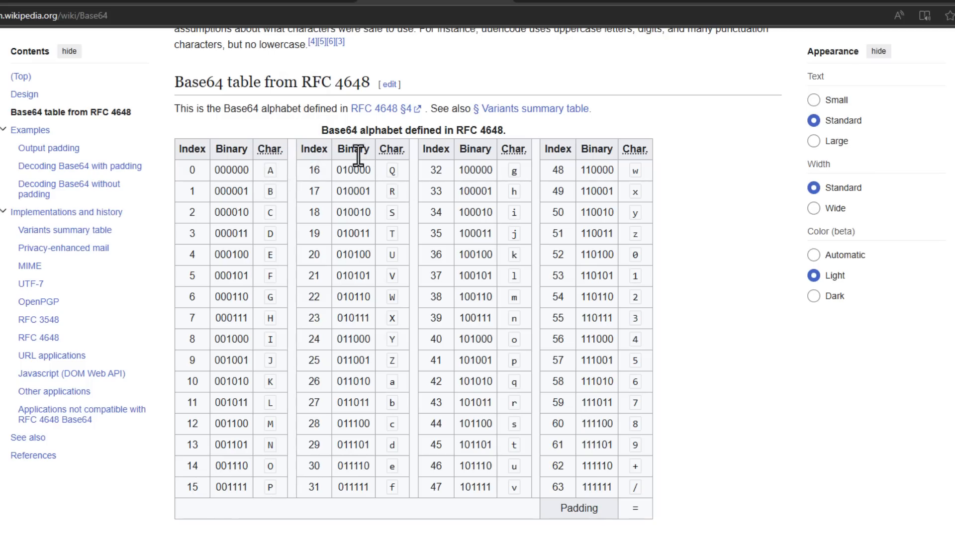
pyautogui.moveTo(635, 466)
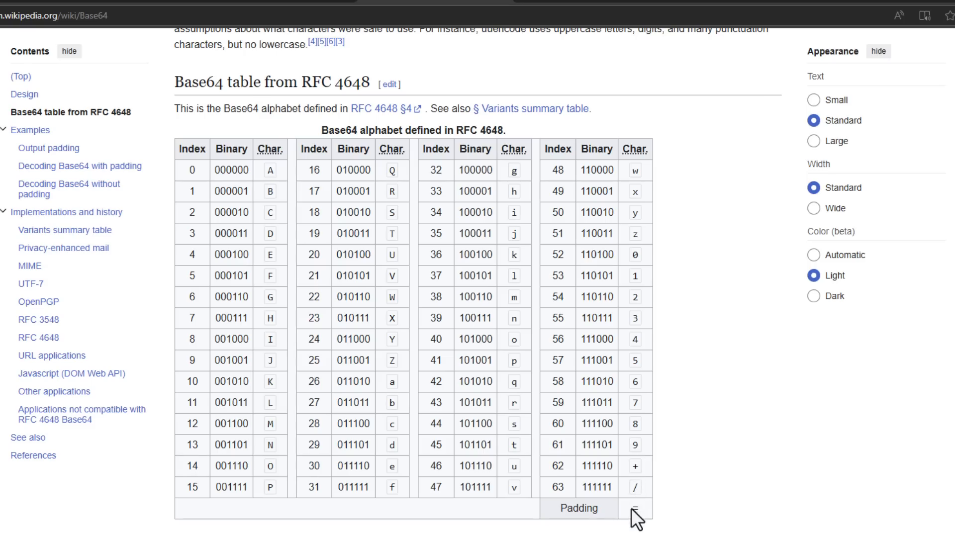
pyautogui.doubleClick(635, 508)
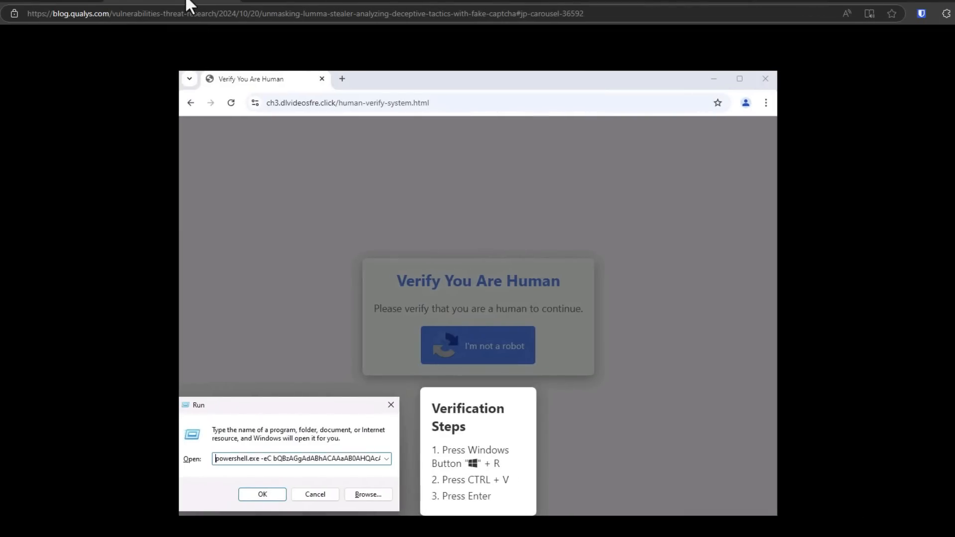
pyautogui.moveTo(303, 475)
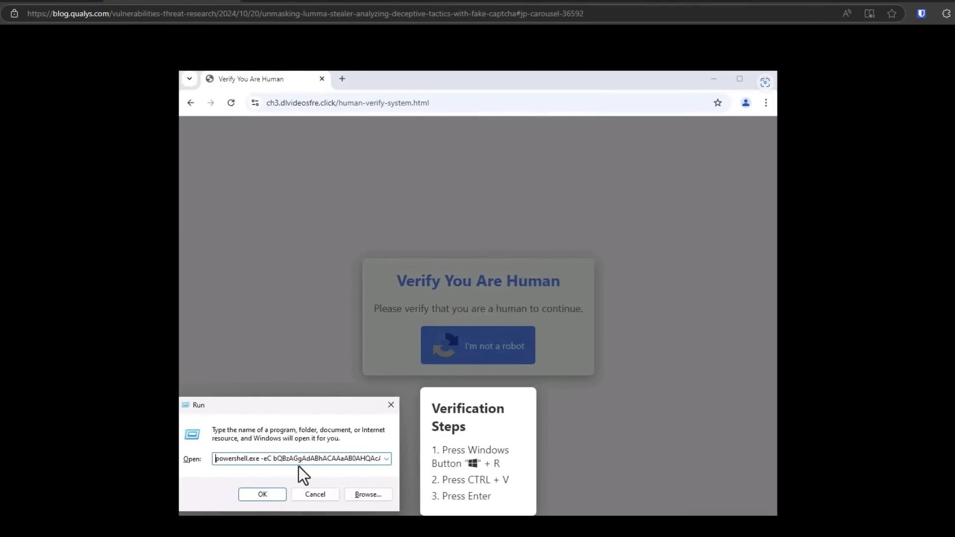
pyautogui.moveTo(376, 477)
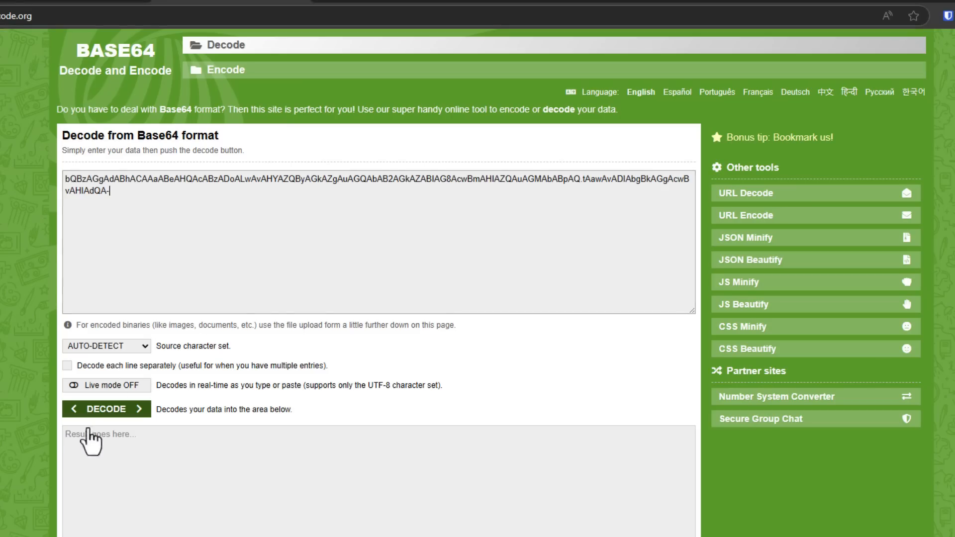
# Decode the pasted fake-CAPTCHA Base64 string, revealing the mshta link.
pyautogui.click(107, 409)
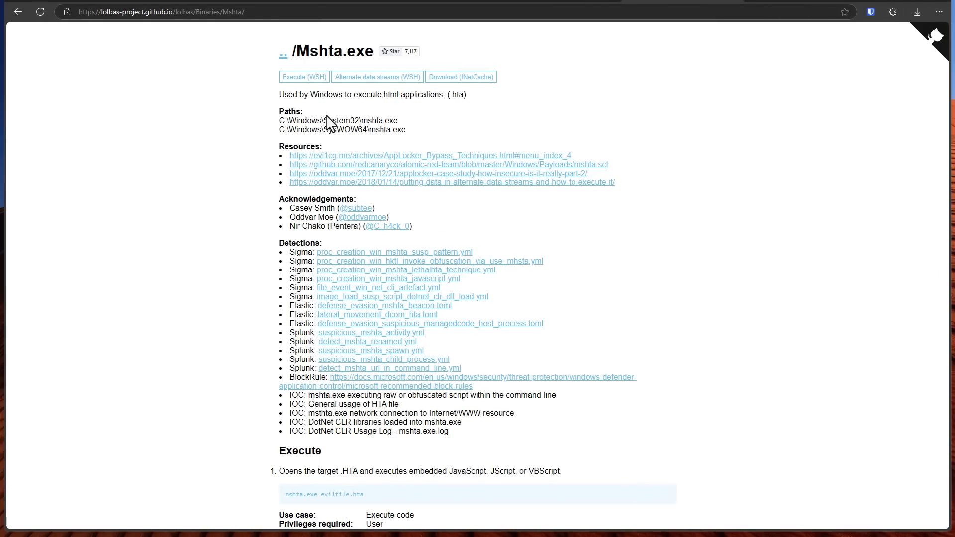
# Zoom in on the LOLBAS Mshta.exe page to read how it runs HTML applications.
pyautogui.press('ctrl+plus')
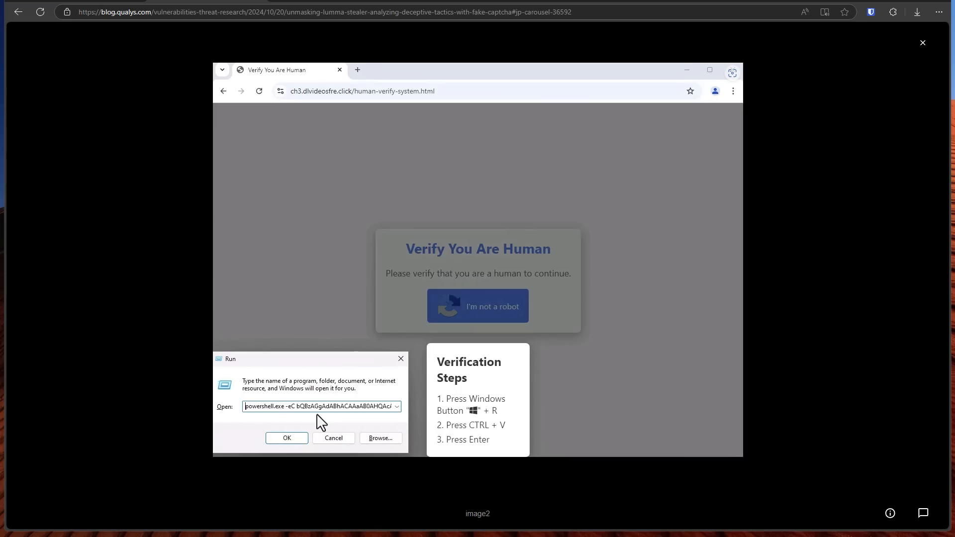
# Show the Downloads Cybersec folder and select the VectirFree.exe.zip sample archive.
pyautogui.click(287, 438)
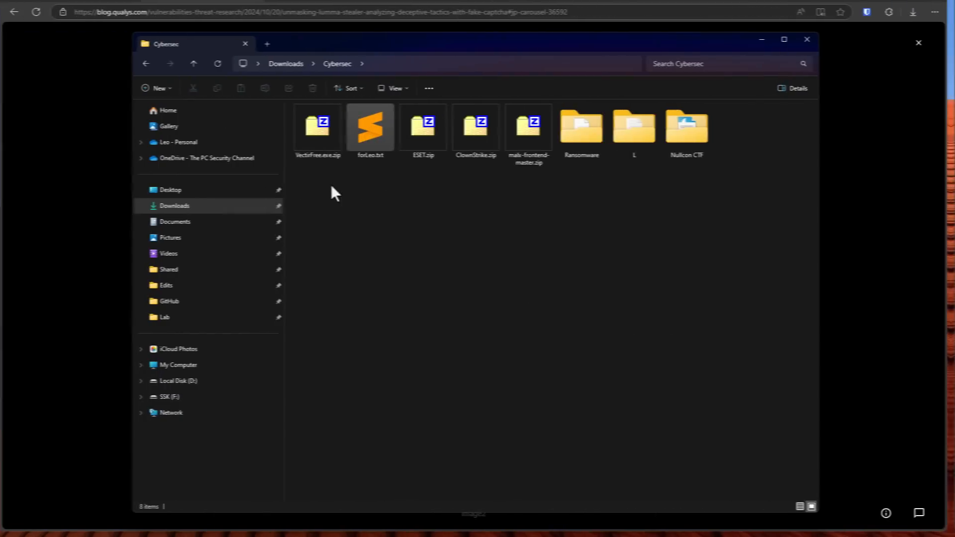
pyautogui.click(317, 128)
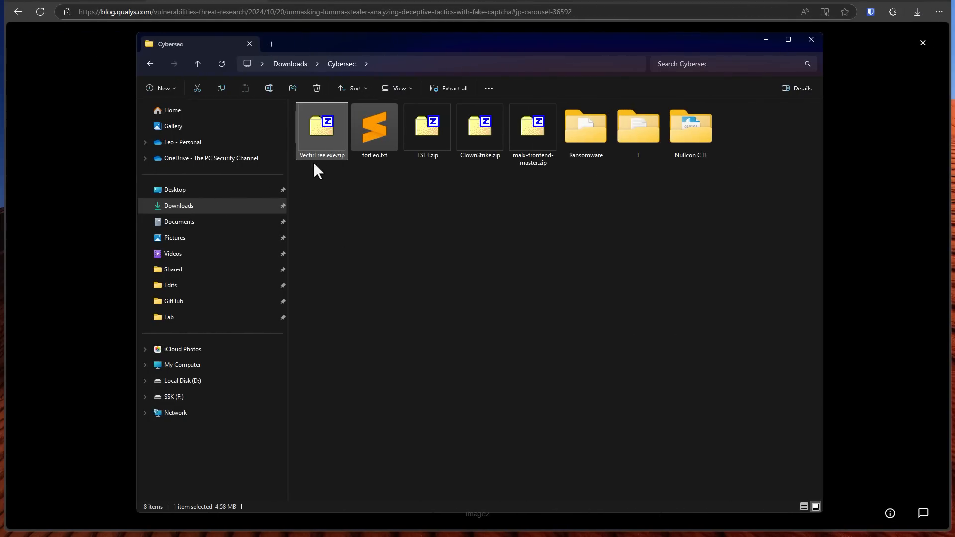
pyautogui.moveTo(752, 152)
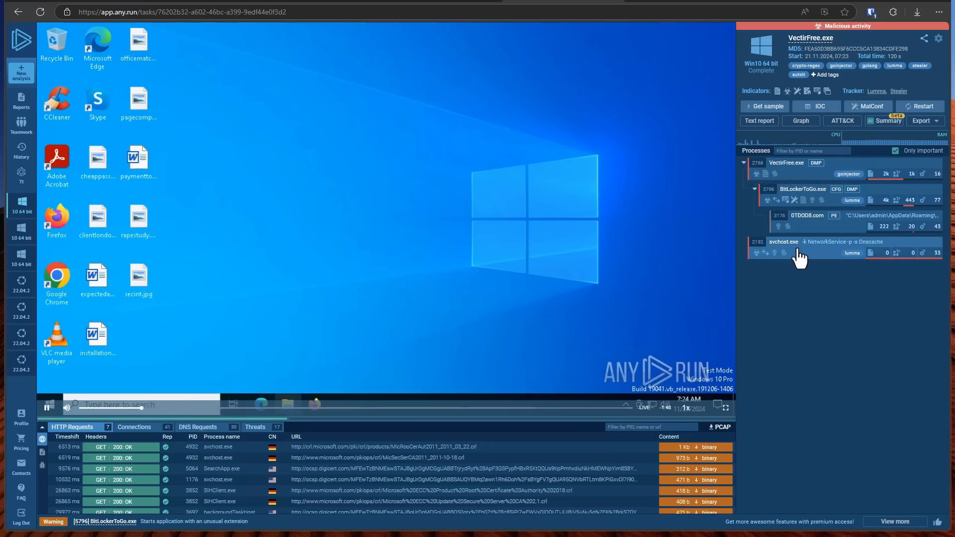
# View the svchost.exe process details and the Lumma Stealer C2 threat detections.
pyautogui.click(784, 240)
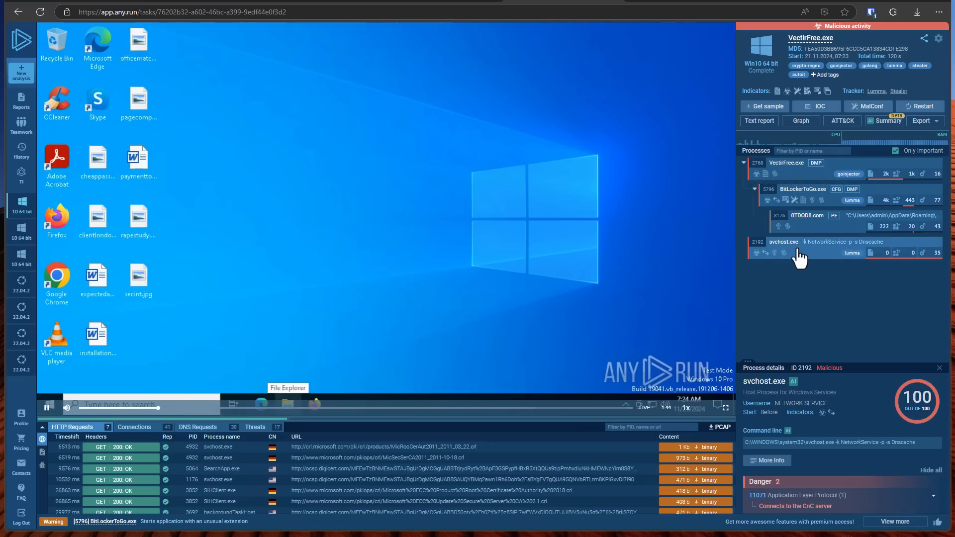
pyautogui.moveTo(356, 299)
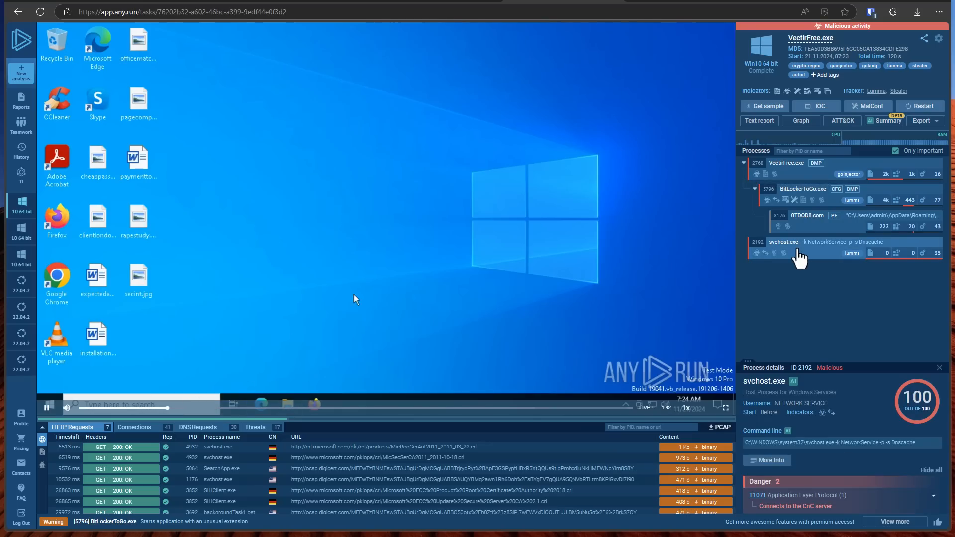
pyautogui.click(256, 426)
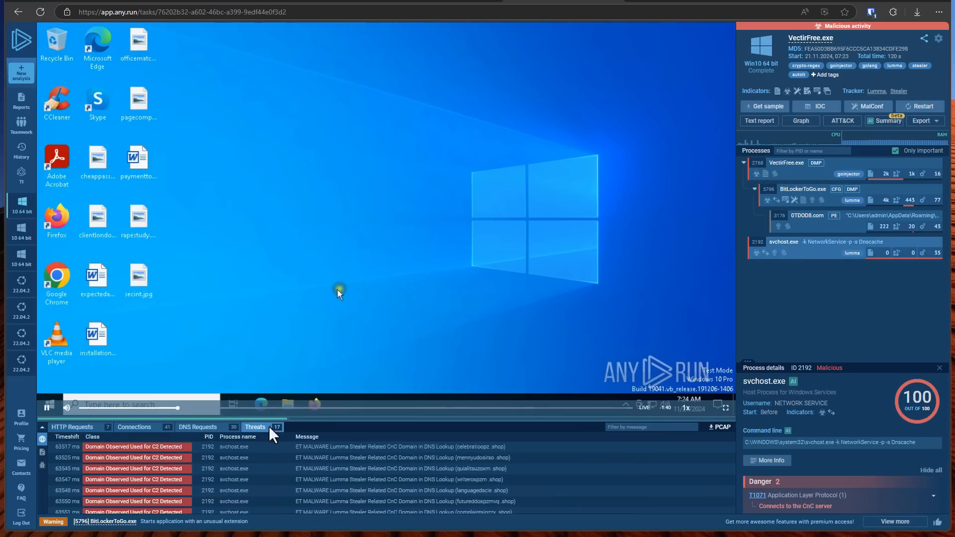
pyautogui.moveTo(247, 447)
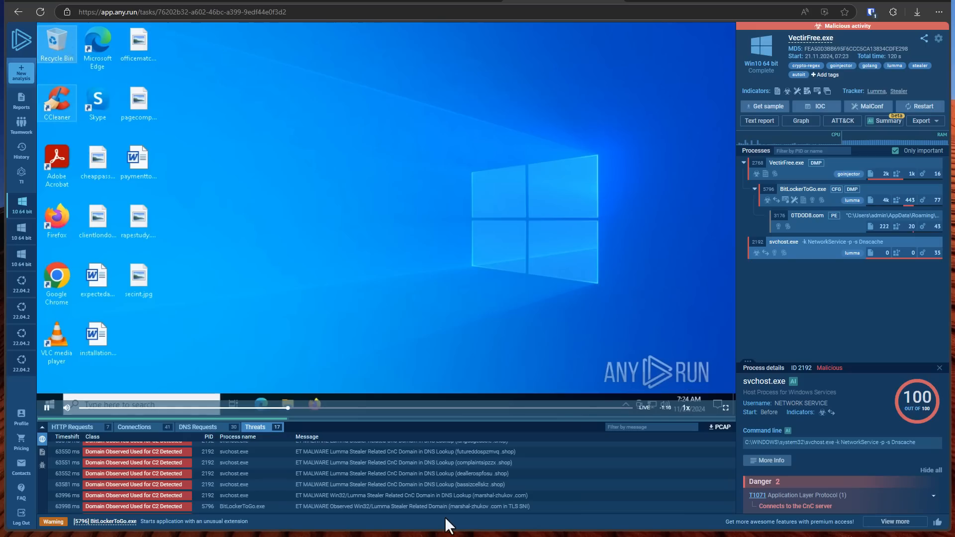
pyautogui.moveTo(56, 98)
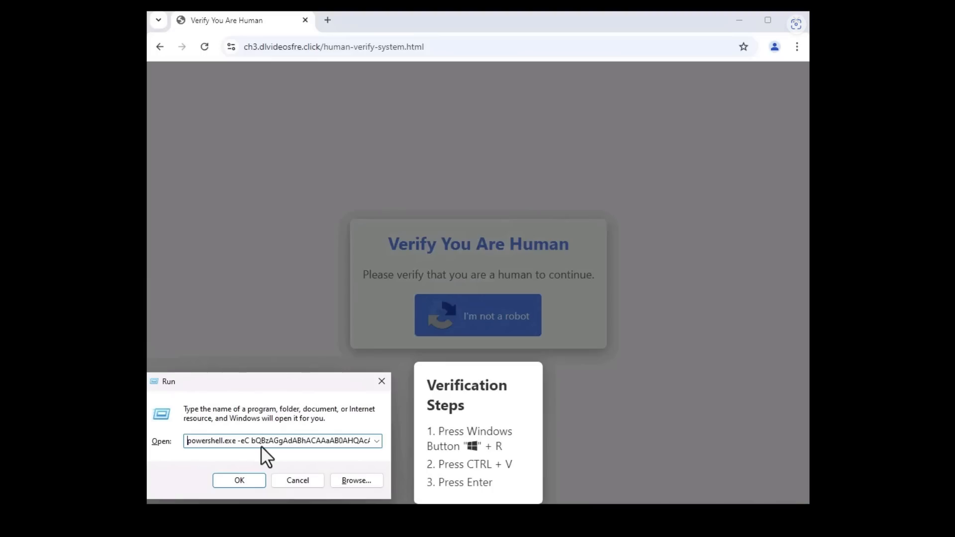
pyautogui.moveTo(359, 456)
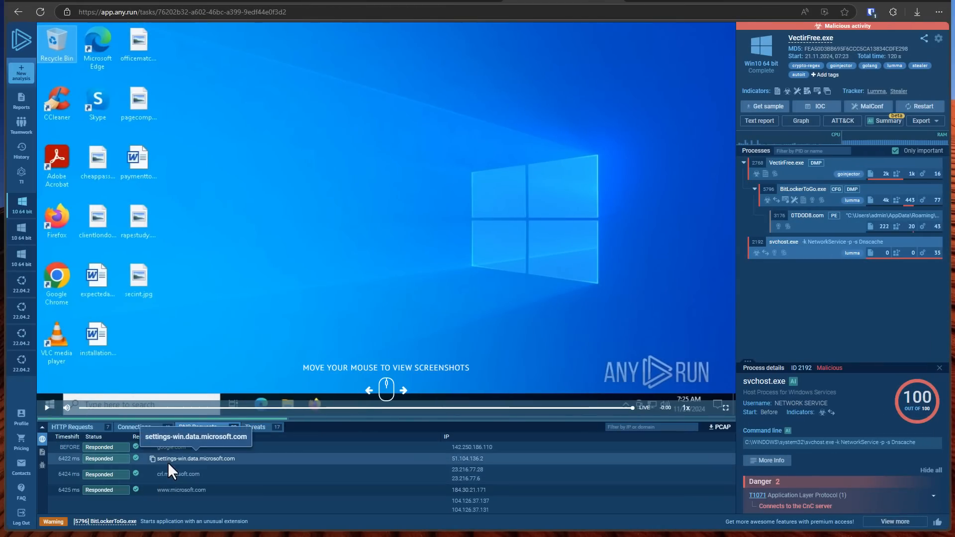
# Review the failed Lumma C2 DNS lookups and HTTP requests, ending on the threat detections.
pyautogui.click(197, 427)
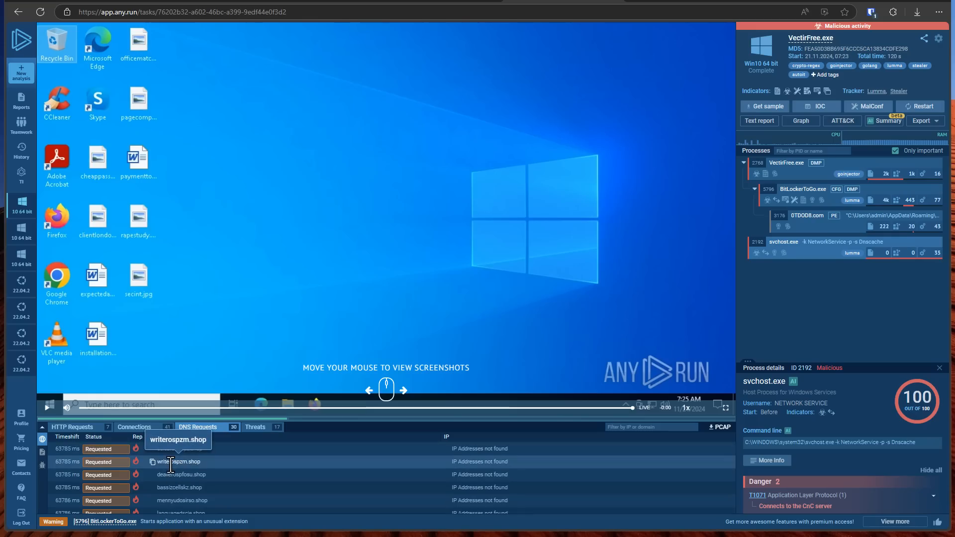
pyautogui.click(133, 426)
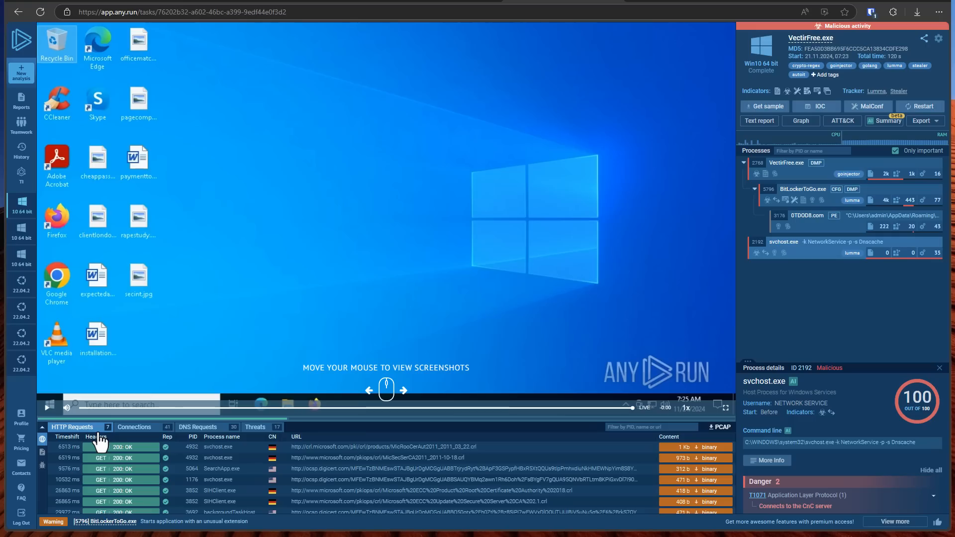
pyautogui.moveTo(267, 487)
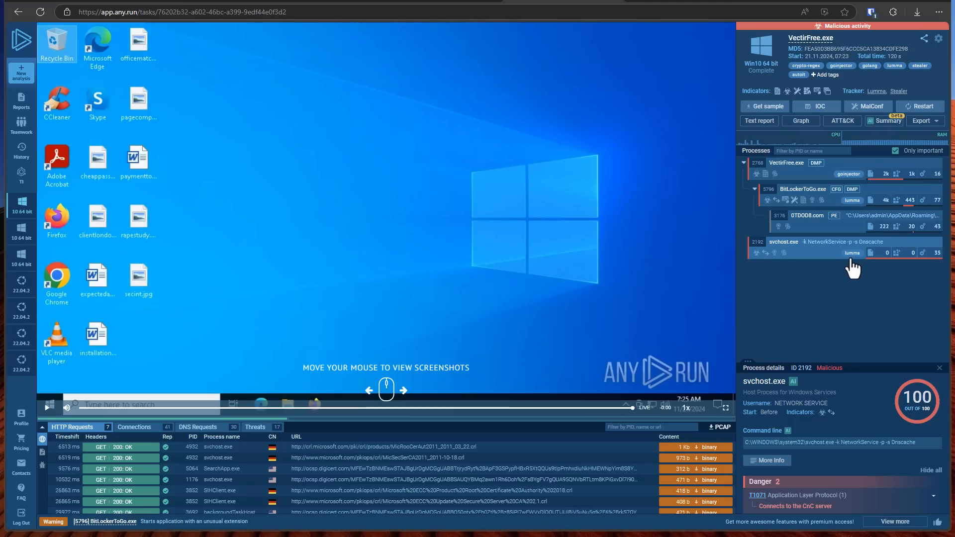
pyautogui.click(256, 426)
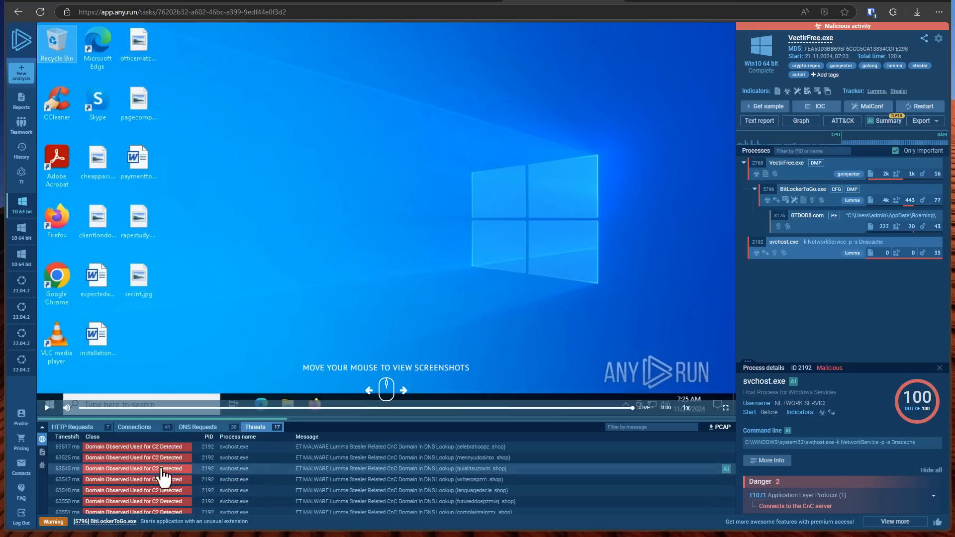
pyautogui.moveTo(217, 484)
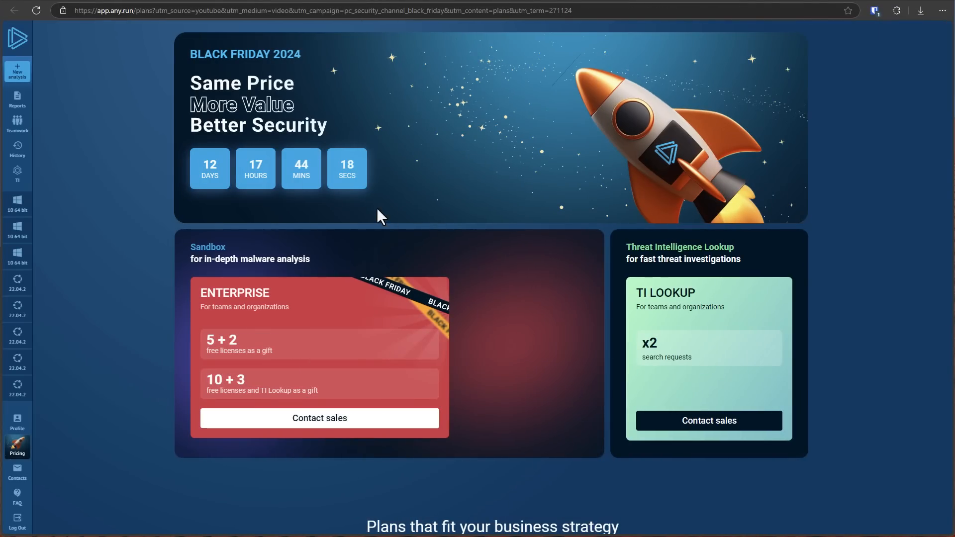
# Scroll the Black Friday 2024 pricing page down to the plan comparison table.
pyautogui.scroll(-3)
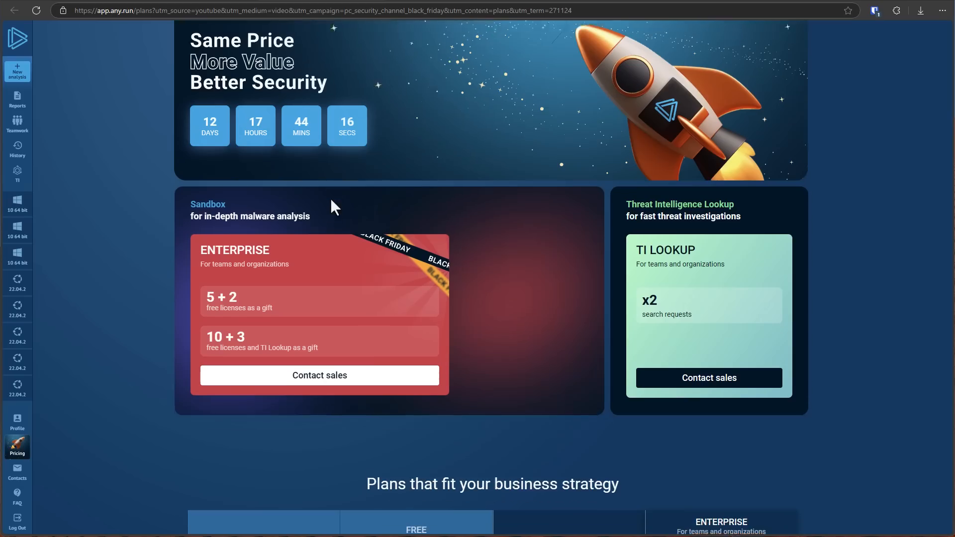
pyautogui.scroll(-3)
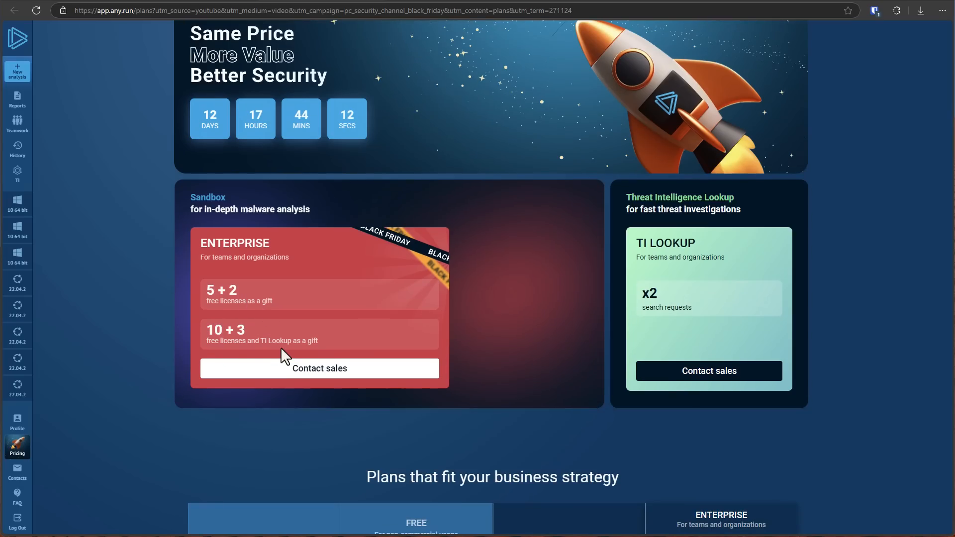
pyautogui.scroll(-3)
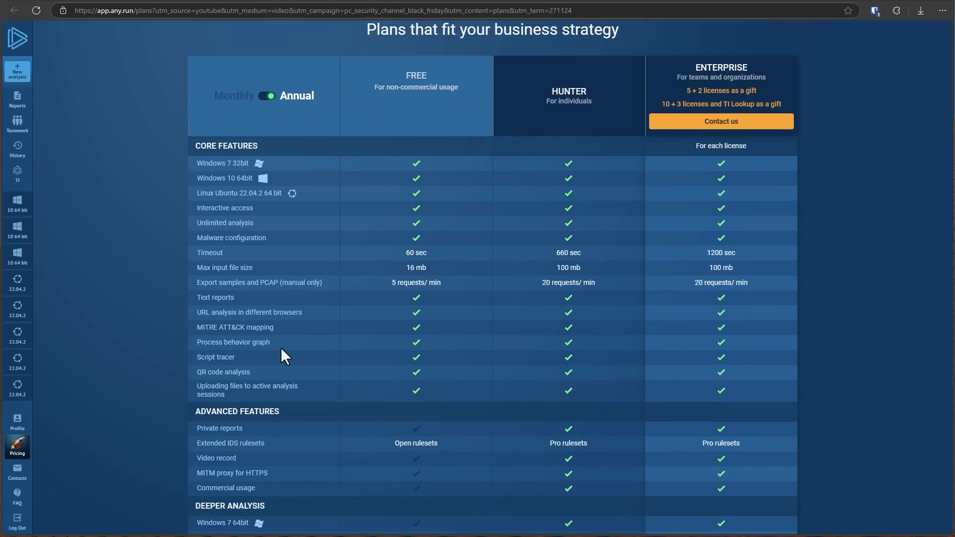